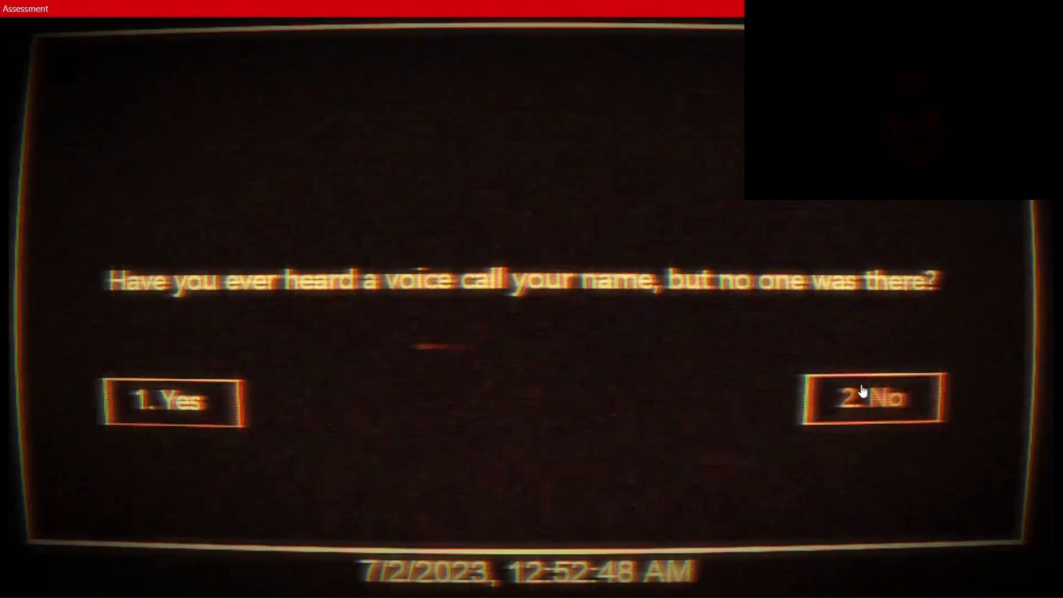
# - Answer No to the voice-calling-your-name, torture and afterlife questions
pyautogui.click(873, 397)
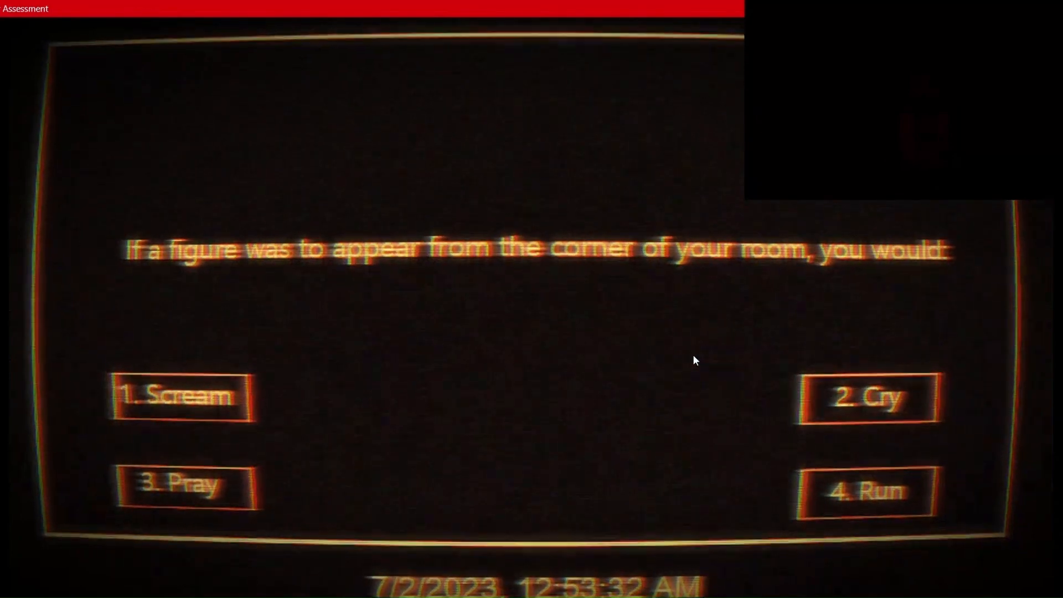
pyautogui.moveTo(788, 438)
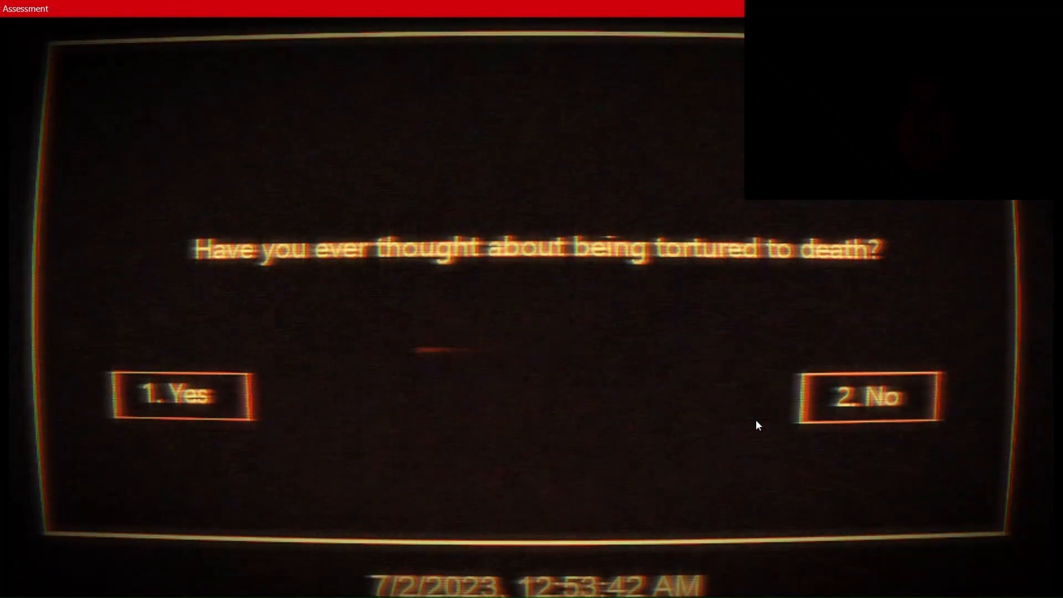
pyautogui.click(867, 397)
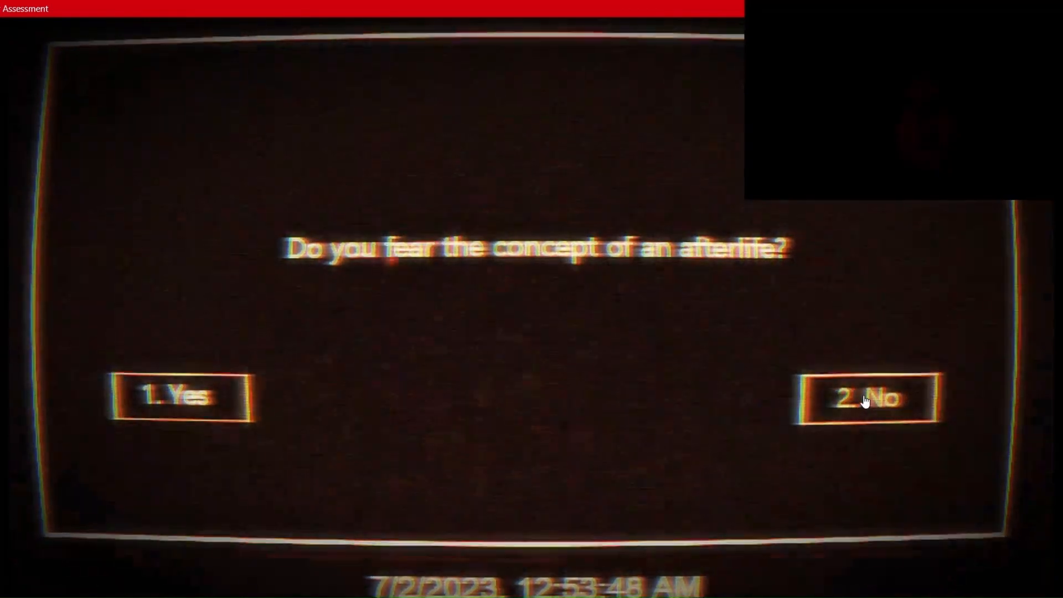
pyautogui.click(869, 397)
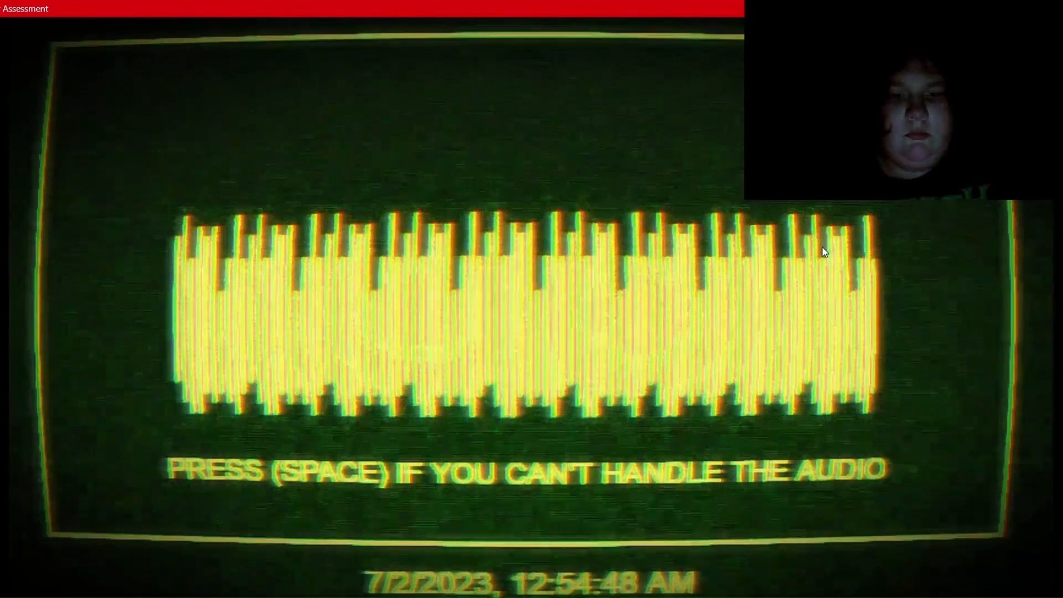
# - Signal with Space that the audio-endurance noise is unbearable
pyautogui.press('space')
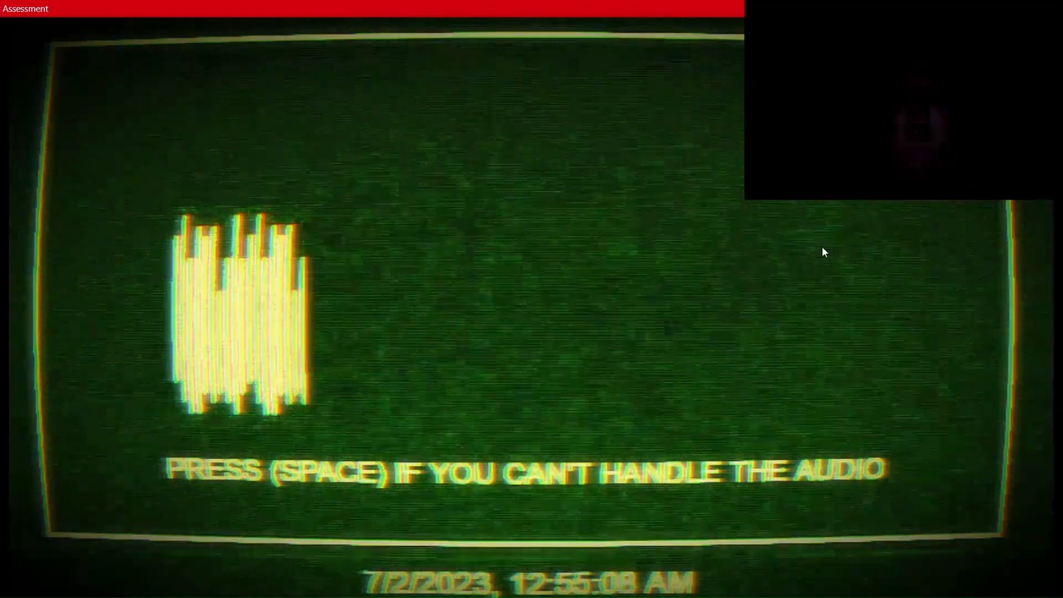